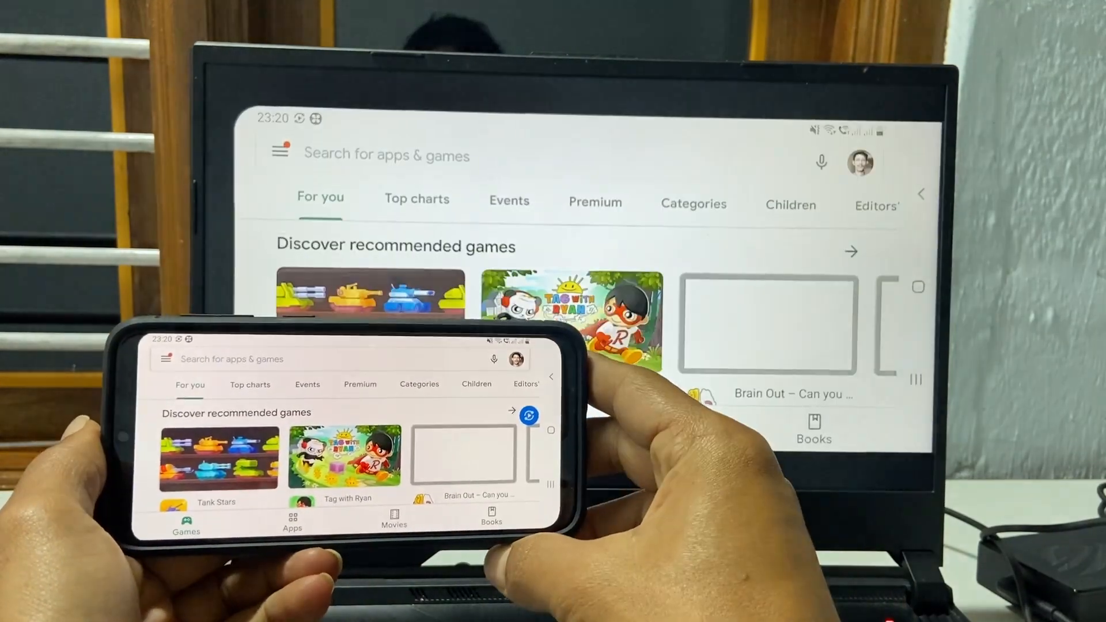
# Search 'projection settings', open Projection settings, and go to Optional features
pyautogui.scroll(-3)
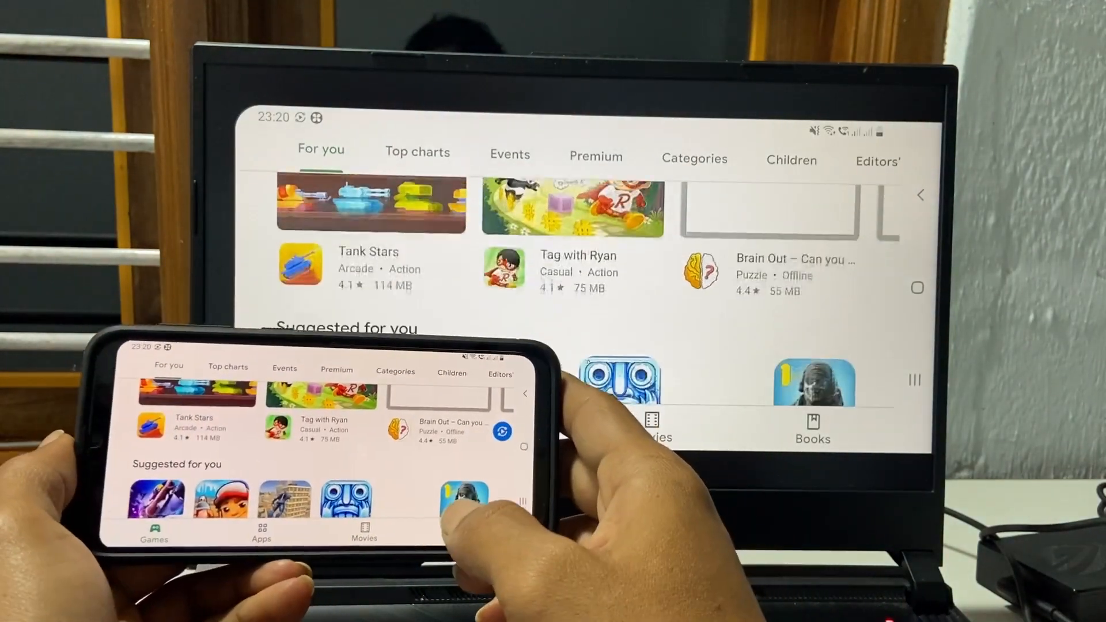
pyautogui.scroll(-3)
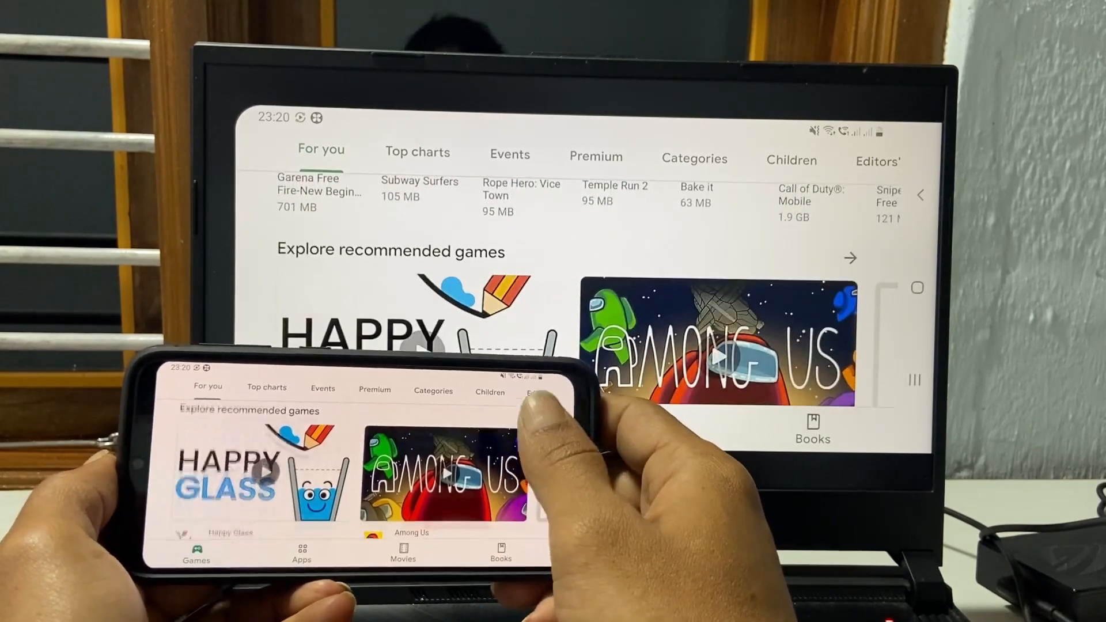
pyautogui.scroll(-3)
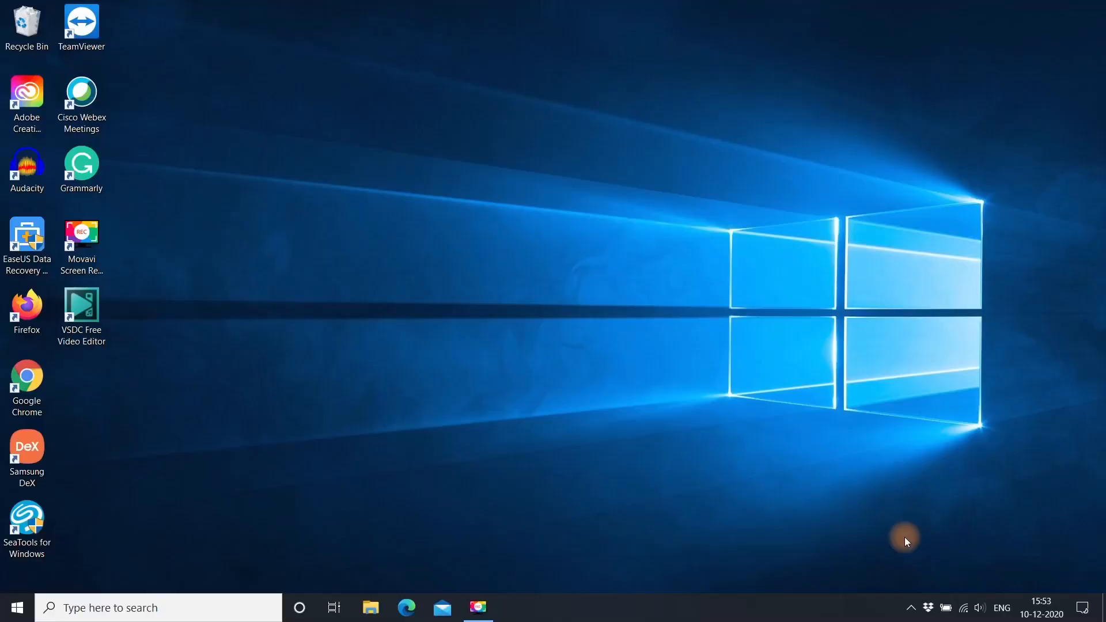
pyautogui.moveTo(176, 579)
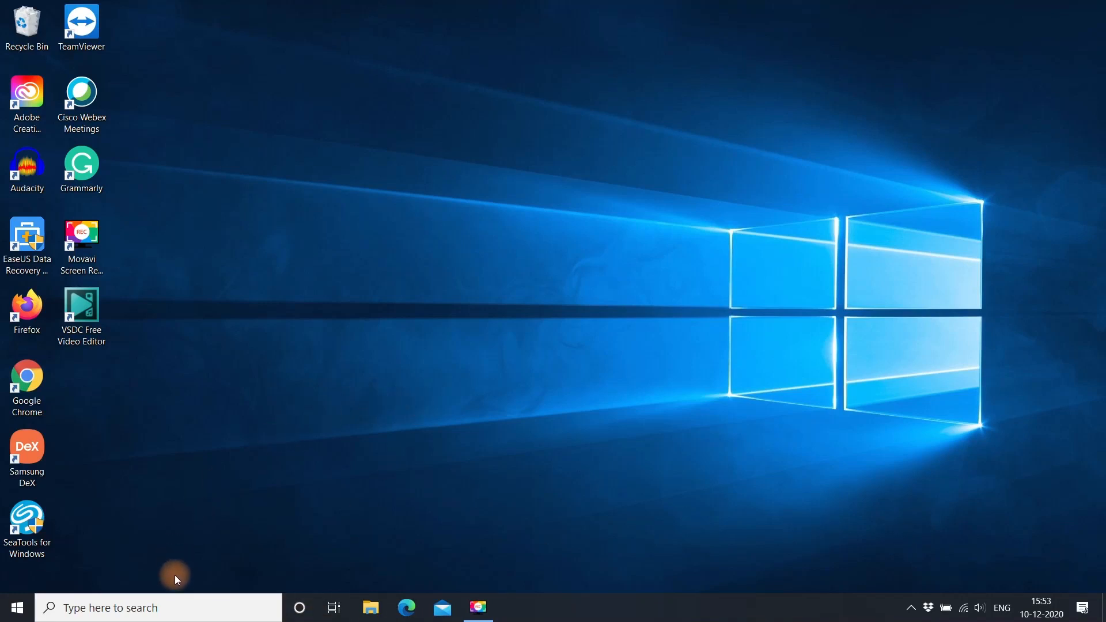
pyautogui.write('projection settings')
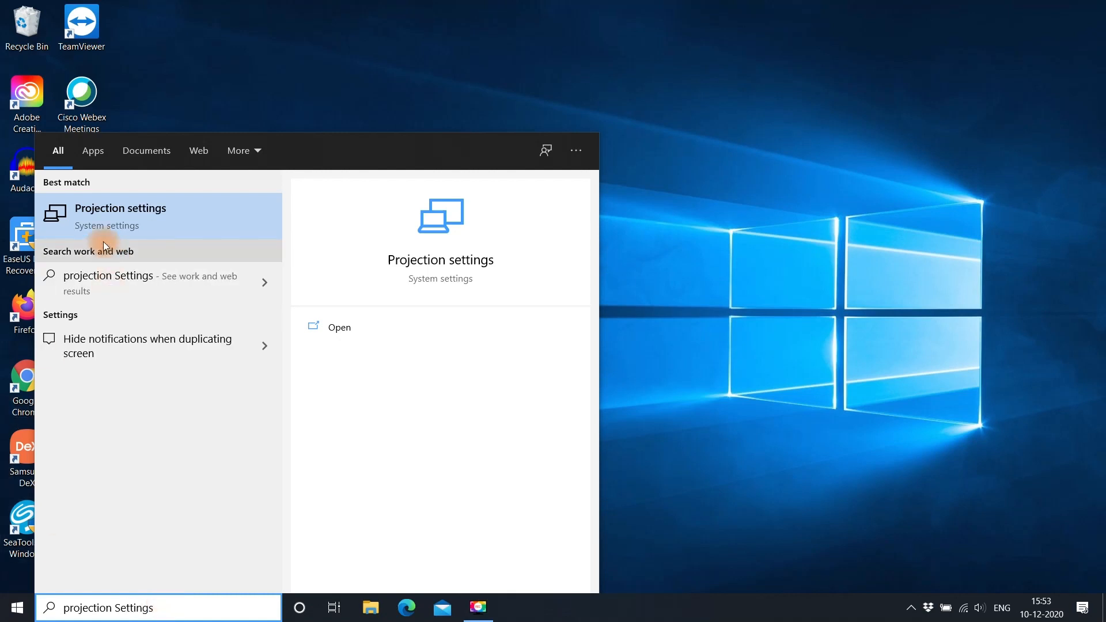
pyautogui.click(120, 216)
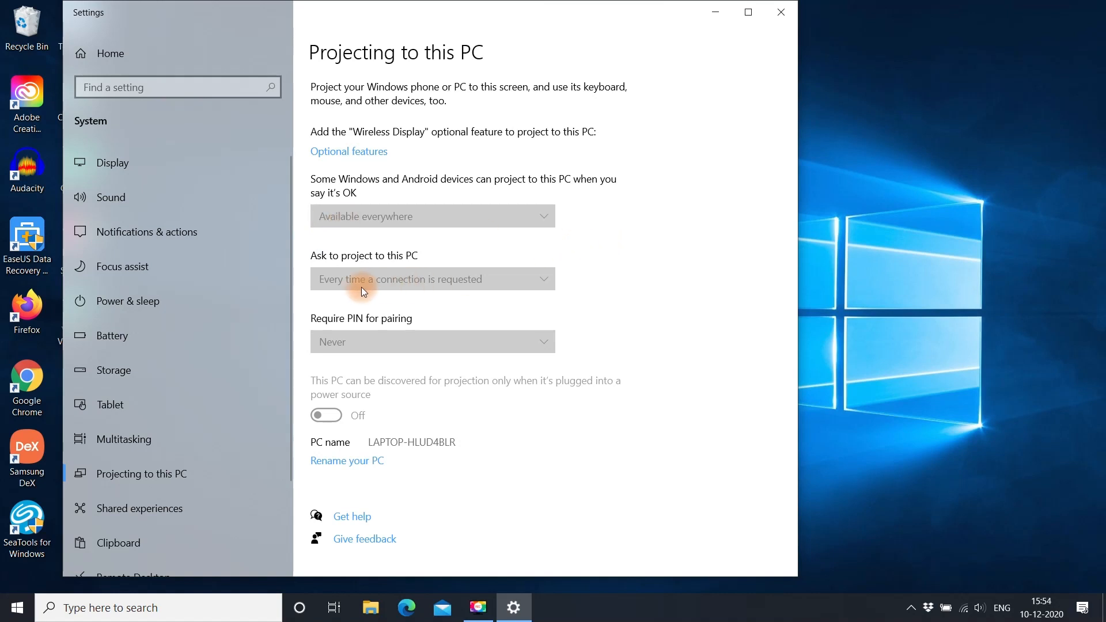
pyautogui.moveTo(418, 351)
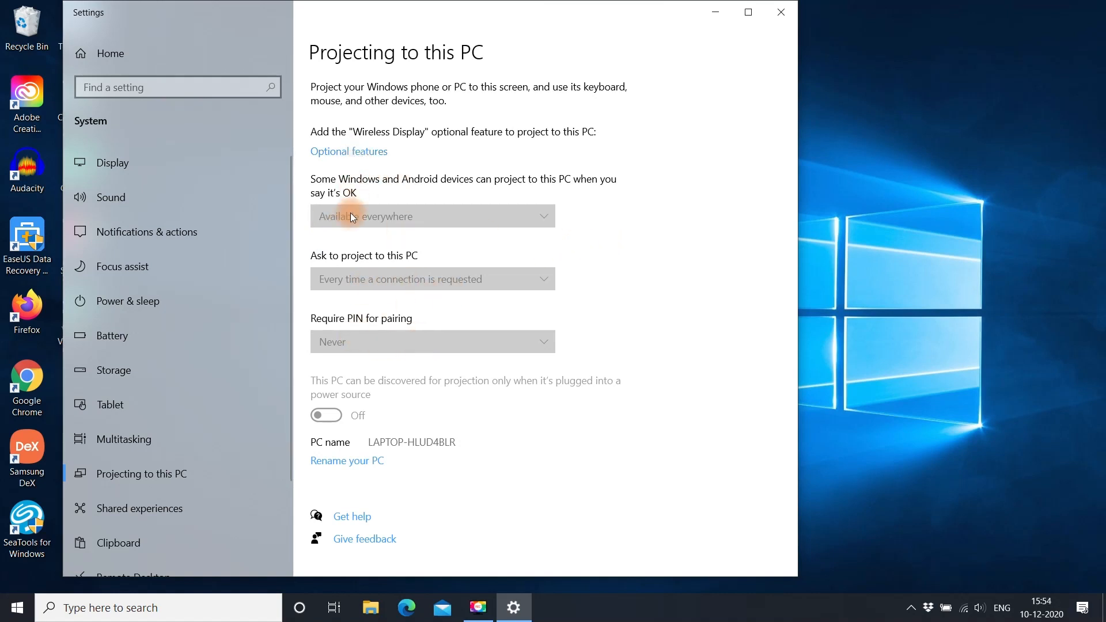
pyautogui.click(348, 151)
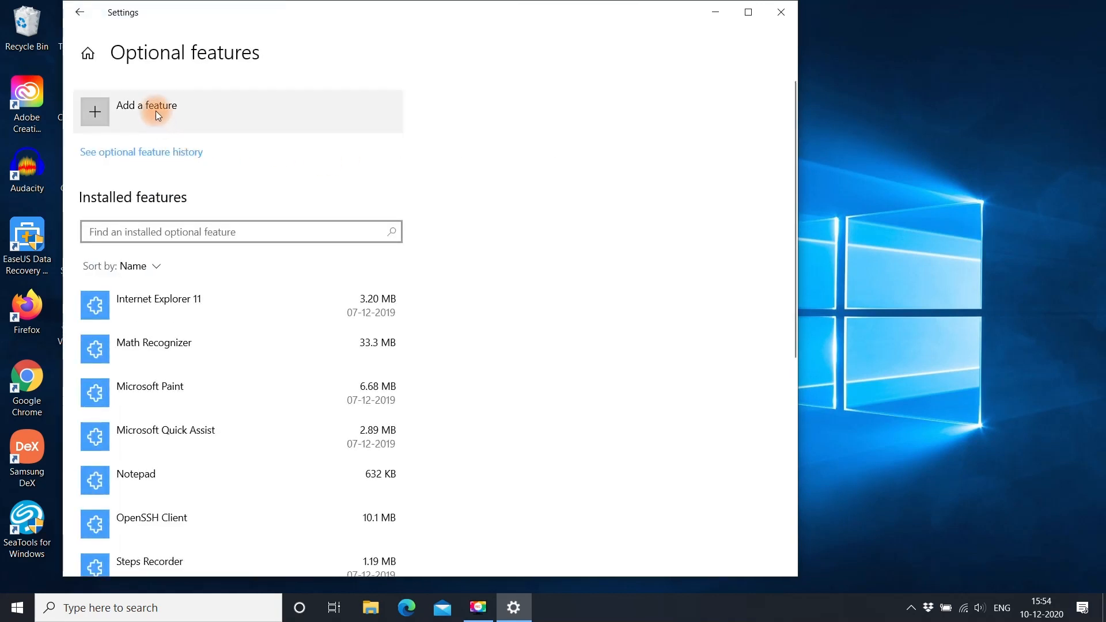
# Search 'wireless display' under Add a feature and select Wireless Display to install
pyautogui.click(146, 111)
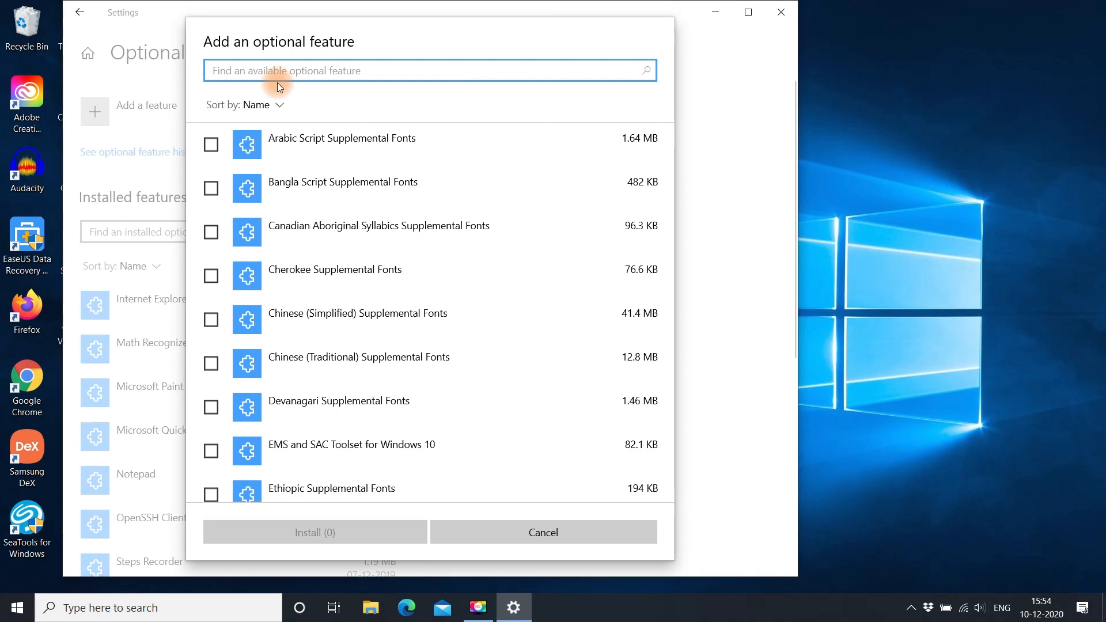
pyautogui.write('wireless Dis')
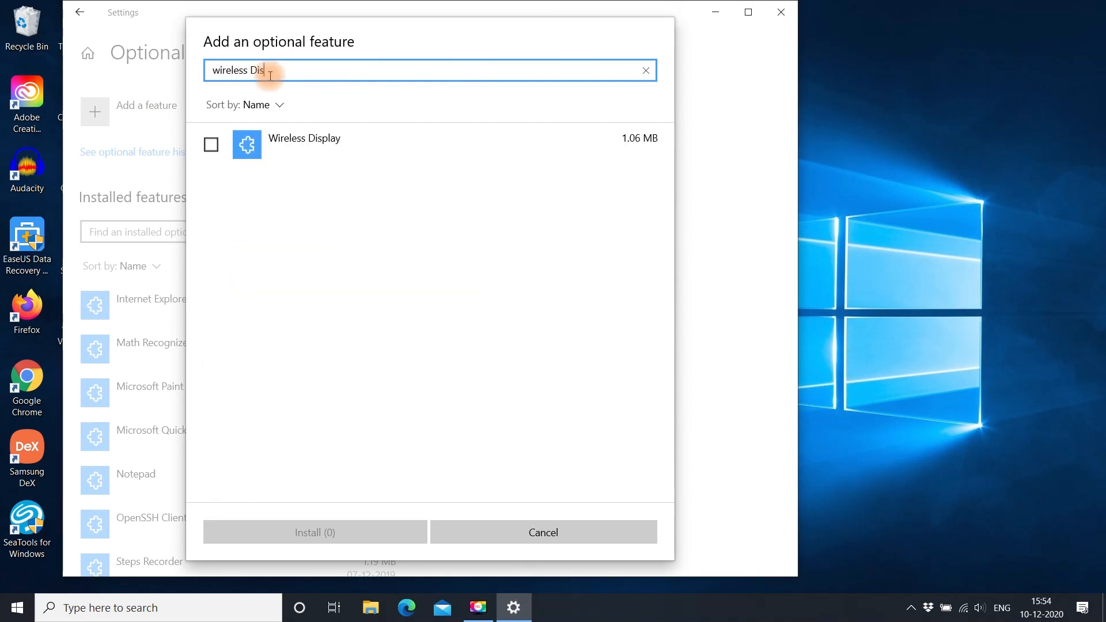
pyautogui.write('play')
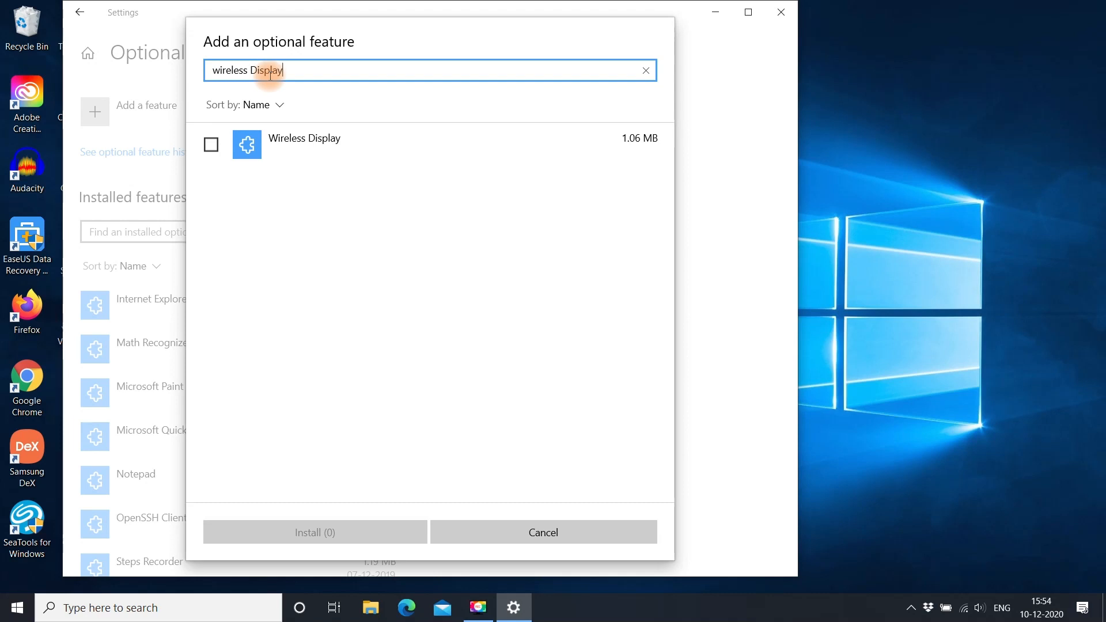
pyautogui.click(315, 532)
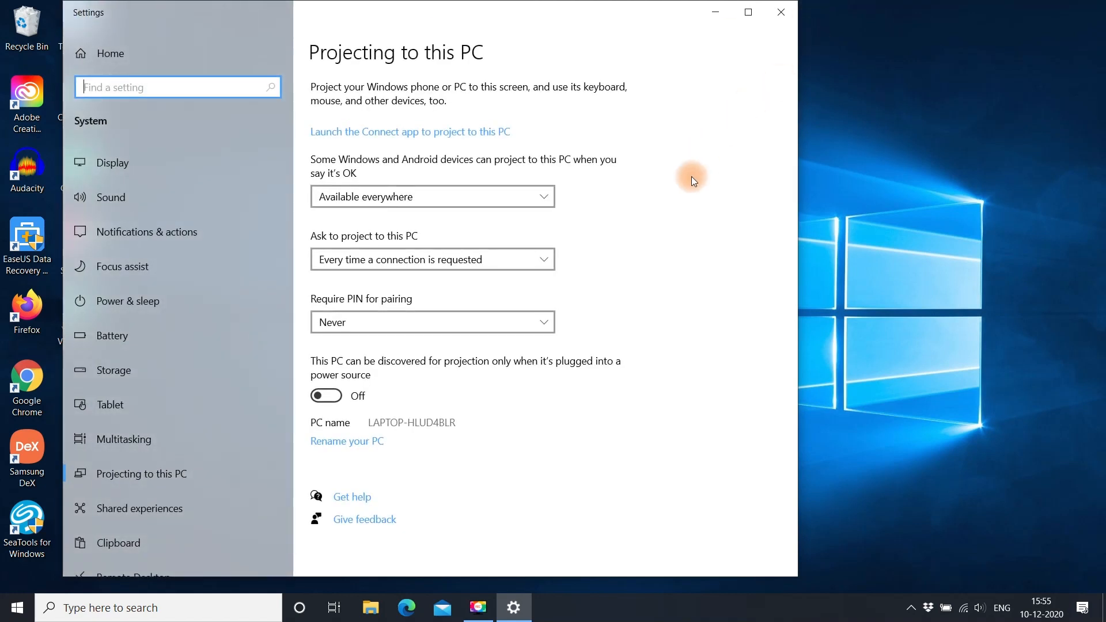
pyautogui.moveTo(530, 205)
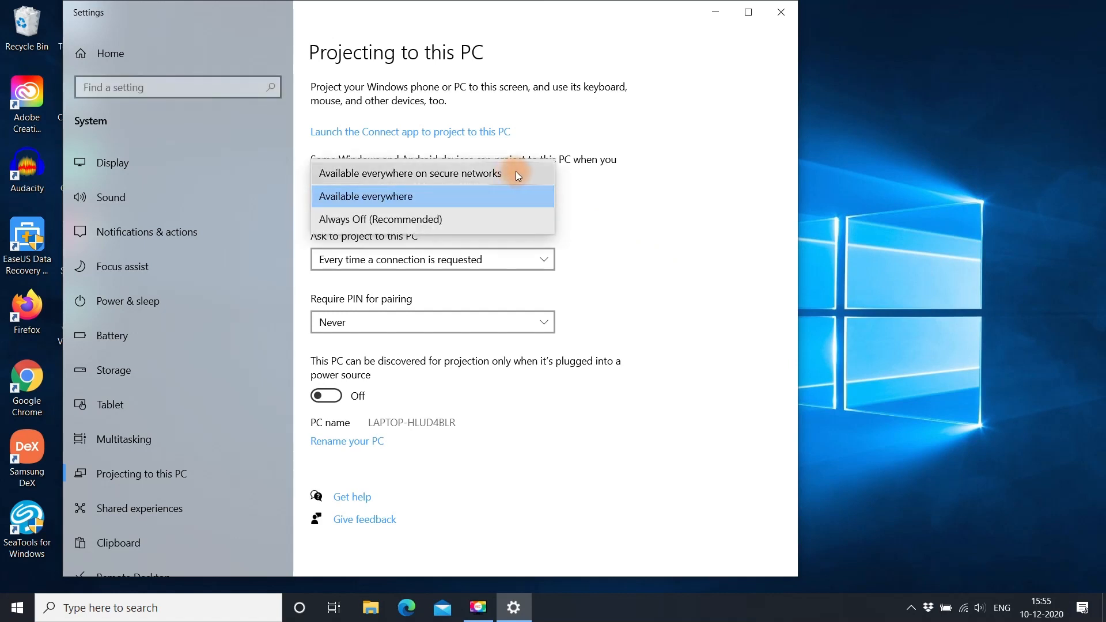
pyautogui.moveTo(438, 199)
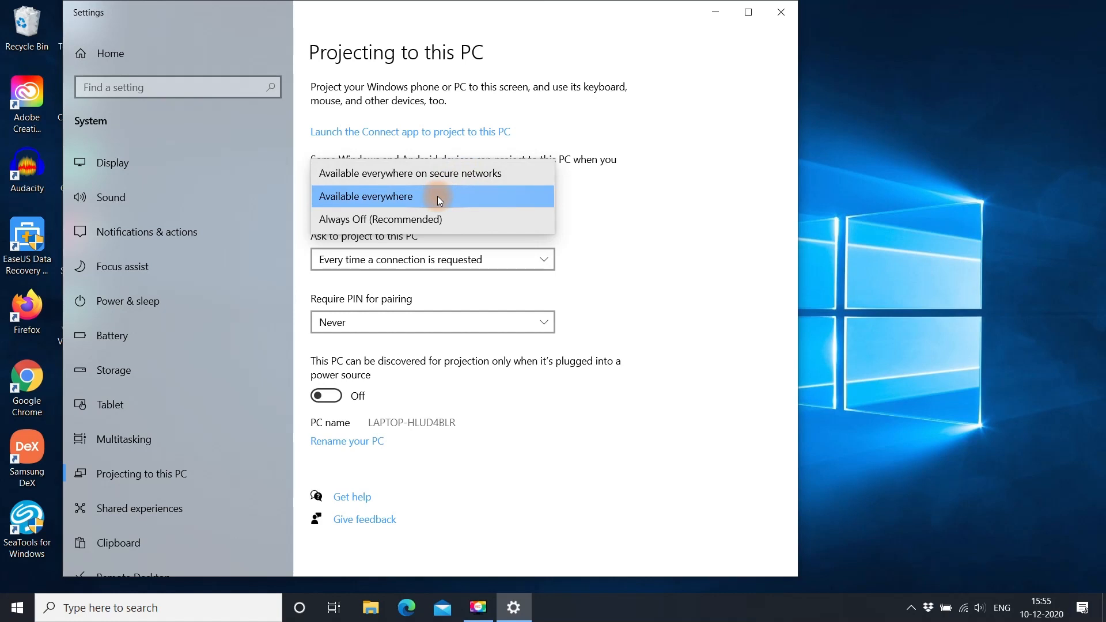
# Set projection to 'Available everywhere' and list the ask-to-project choices
pyautogui.click(366, 196)
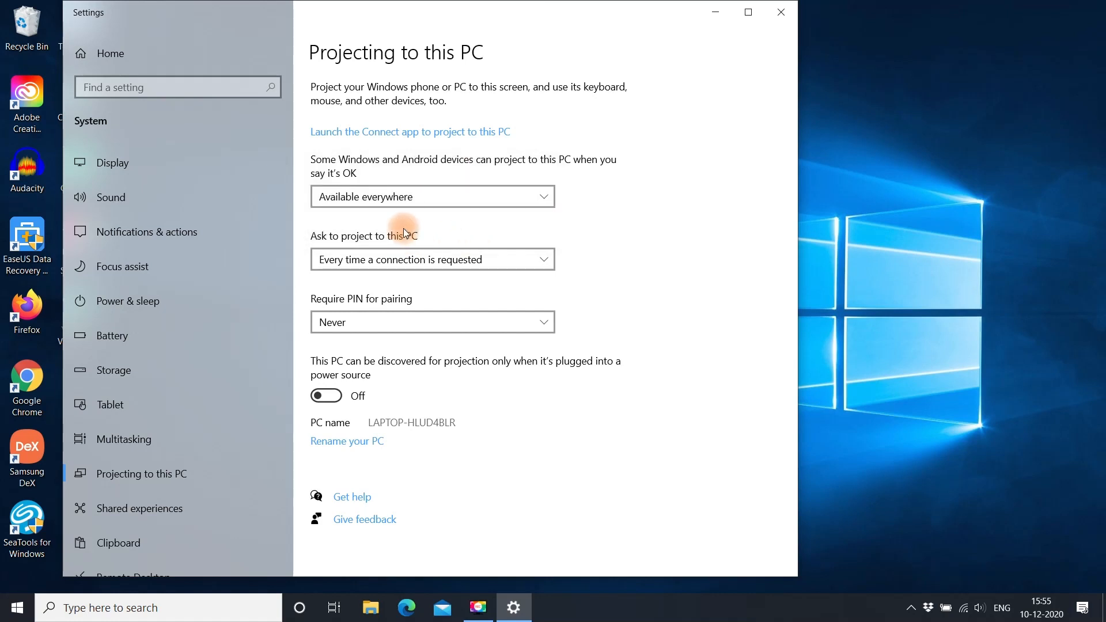
pyautogui.moveTo(406, 216)
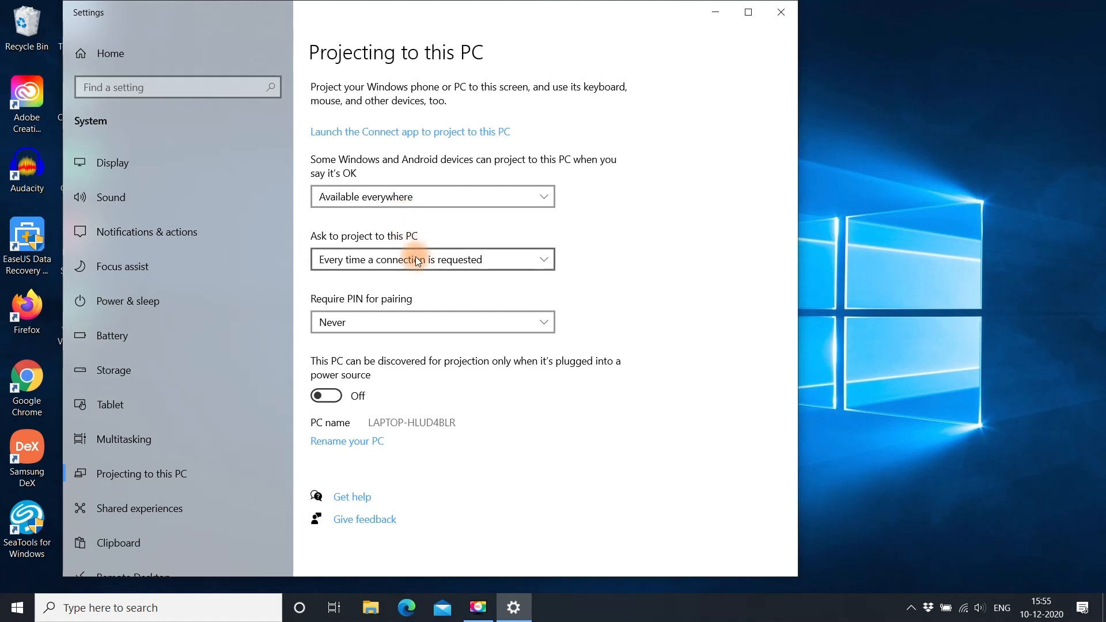
pyautogui.click(432, 259)
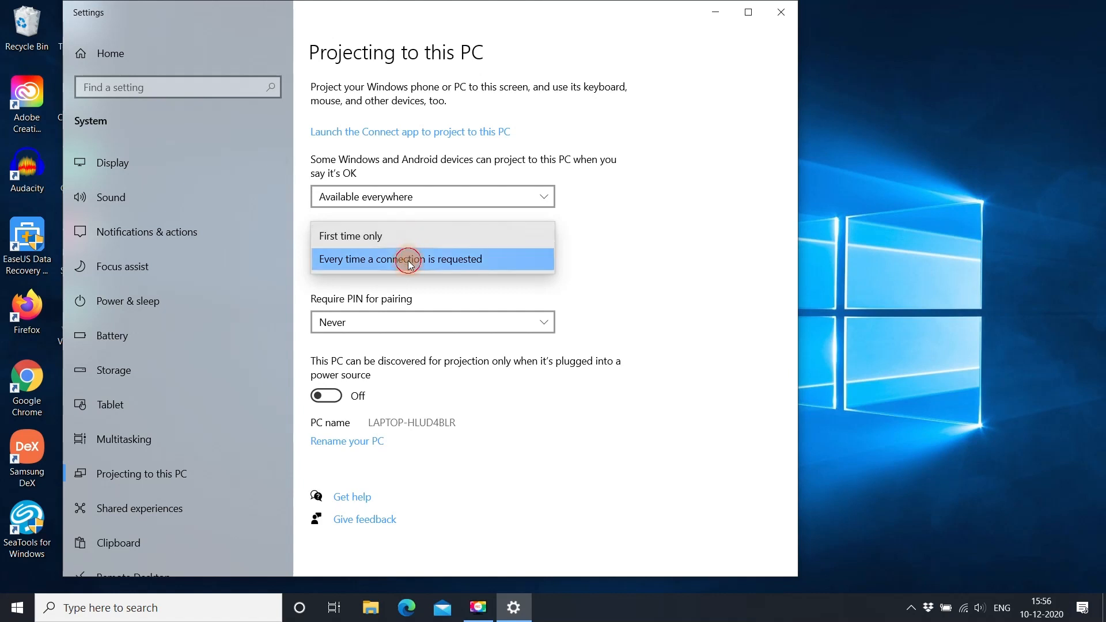
# Set 'Ask to project to this PC' to 'Every time a connection is requested'
pyautogui.click(399, 258)
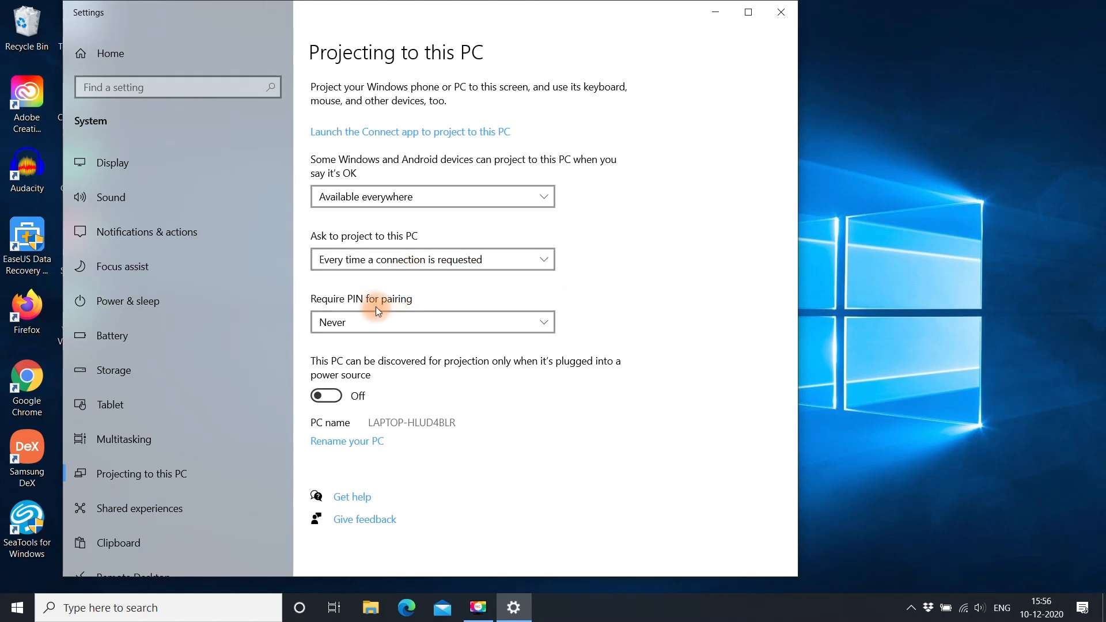
pyautogui.moveTo(407, 305)
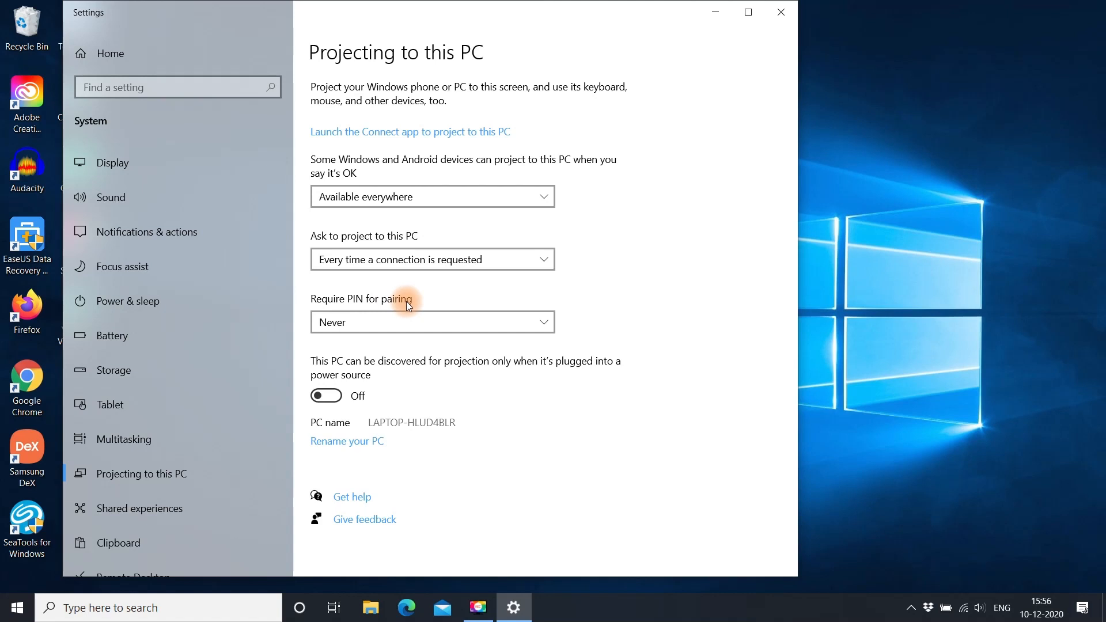
pyautogui.click(431, 321)
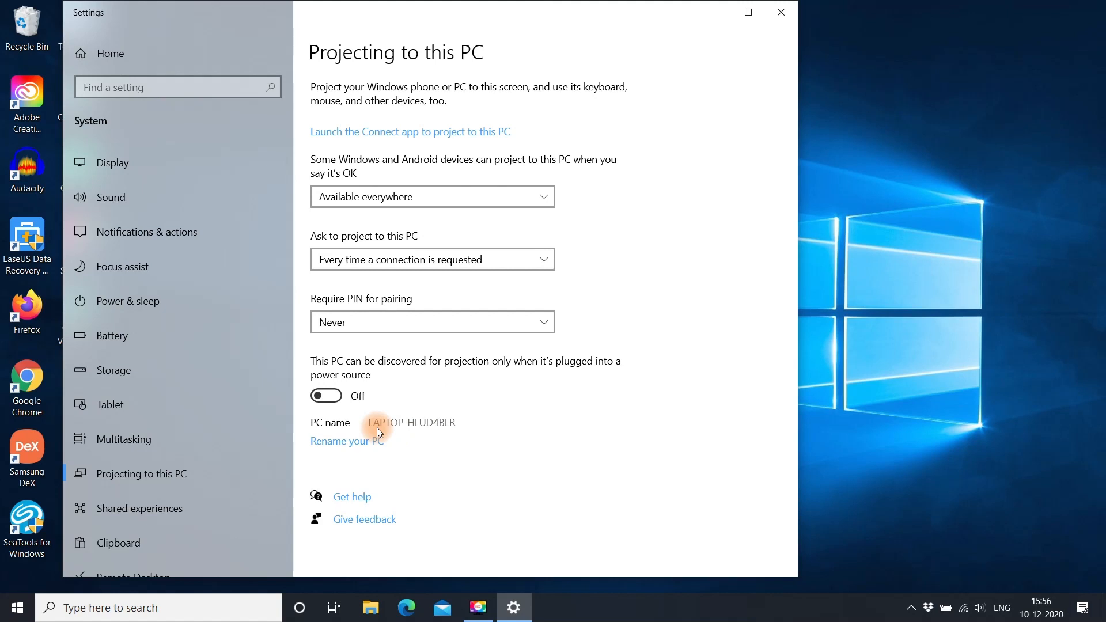
# Start renaming the PC from the About page, then cancel to keep the current name
pyautogui.click(346, 440)
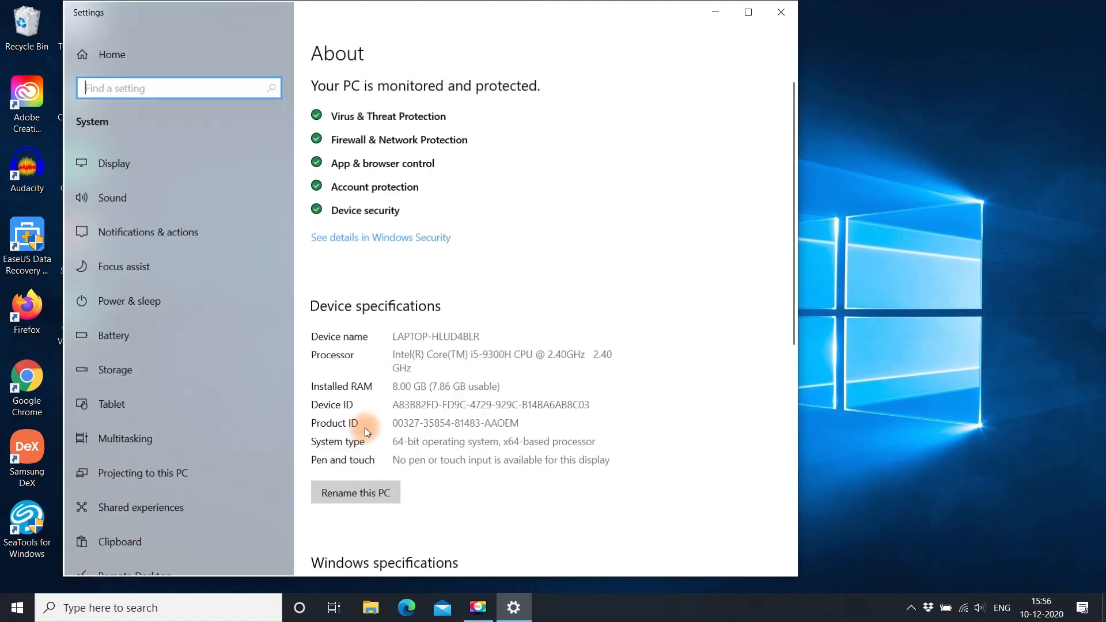
pyautogui.click(356, 492)
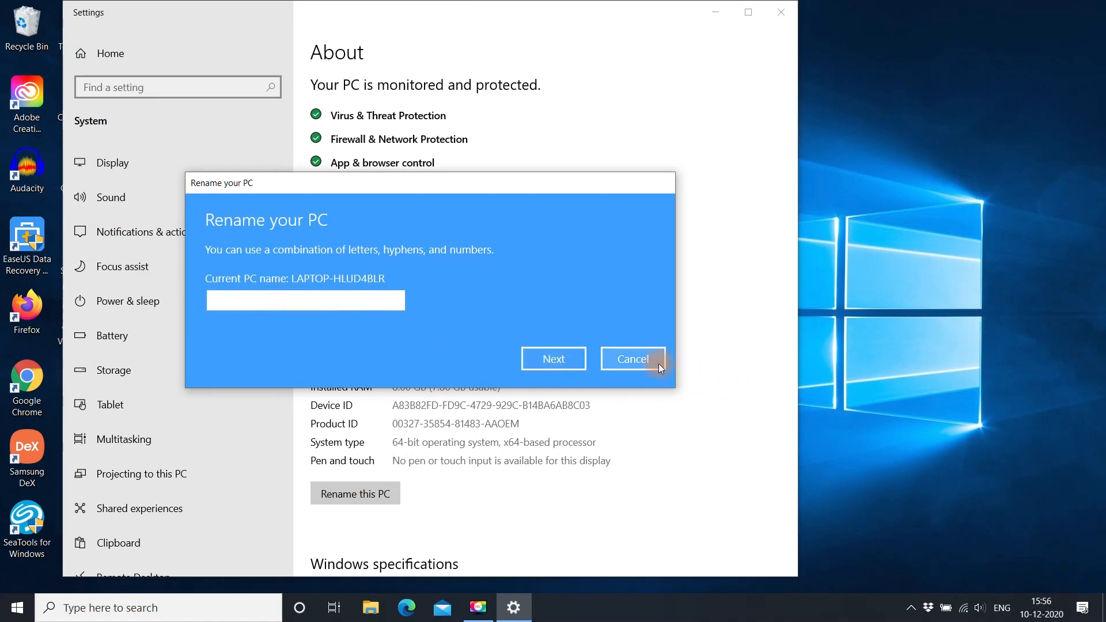
pyautogui.click(632, 359)
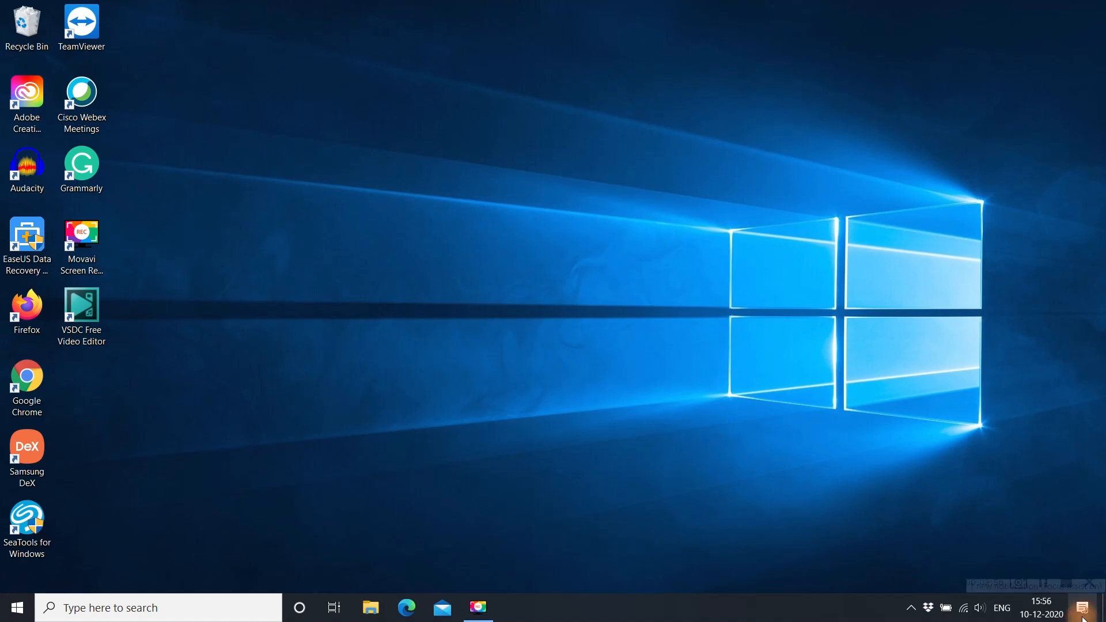
# Use Action Center's Connect tile to reach Projecting to this PC and ready the Connect app
pyautogui.click(1083, 607)
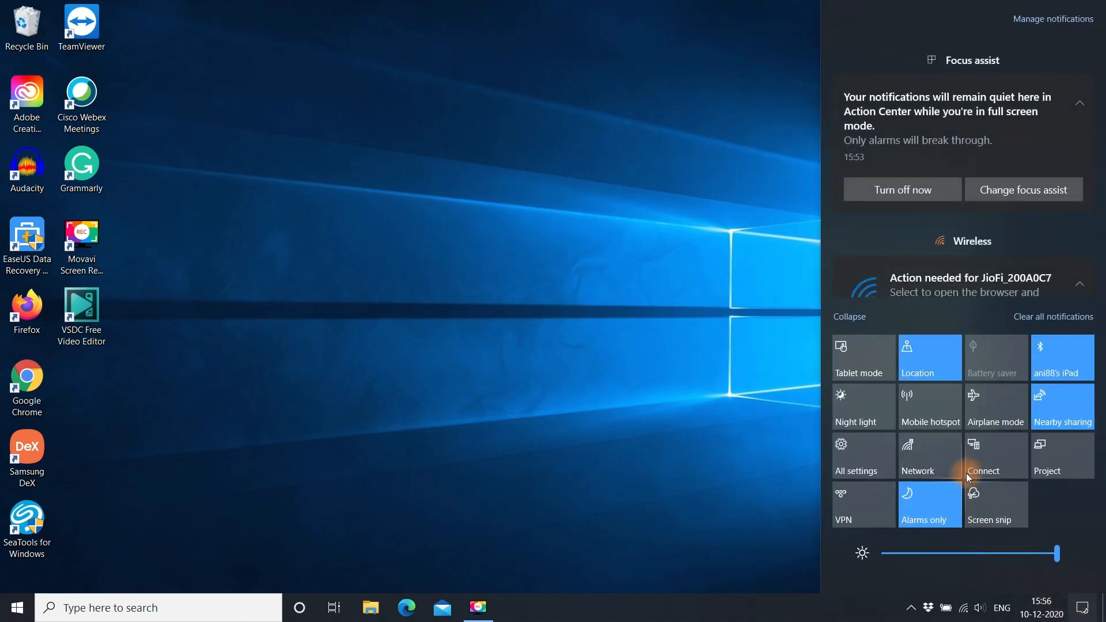
pyautogui.click(983, 455)
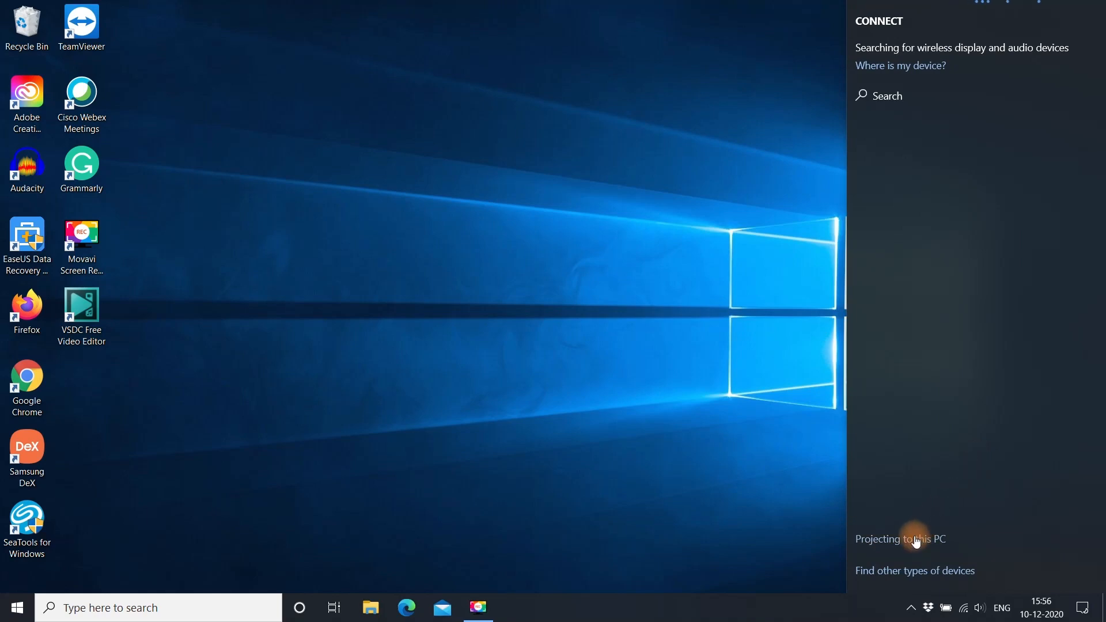
pyautogui.click(900, 538)
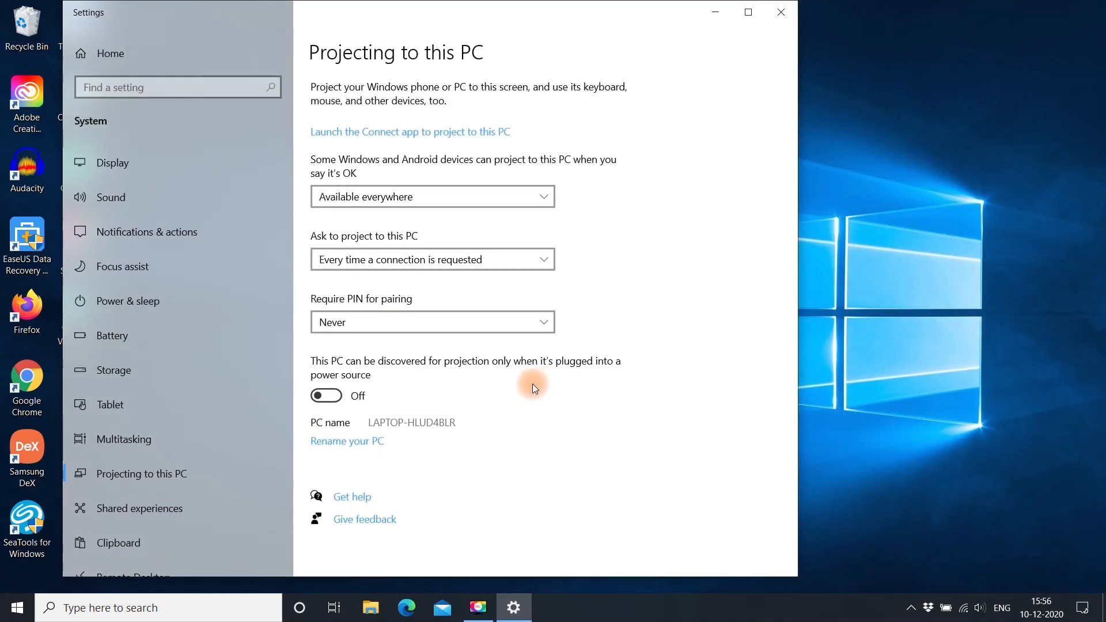
pyautogui.click(410, 132)
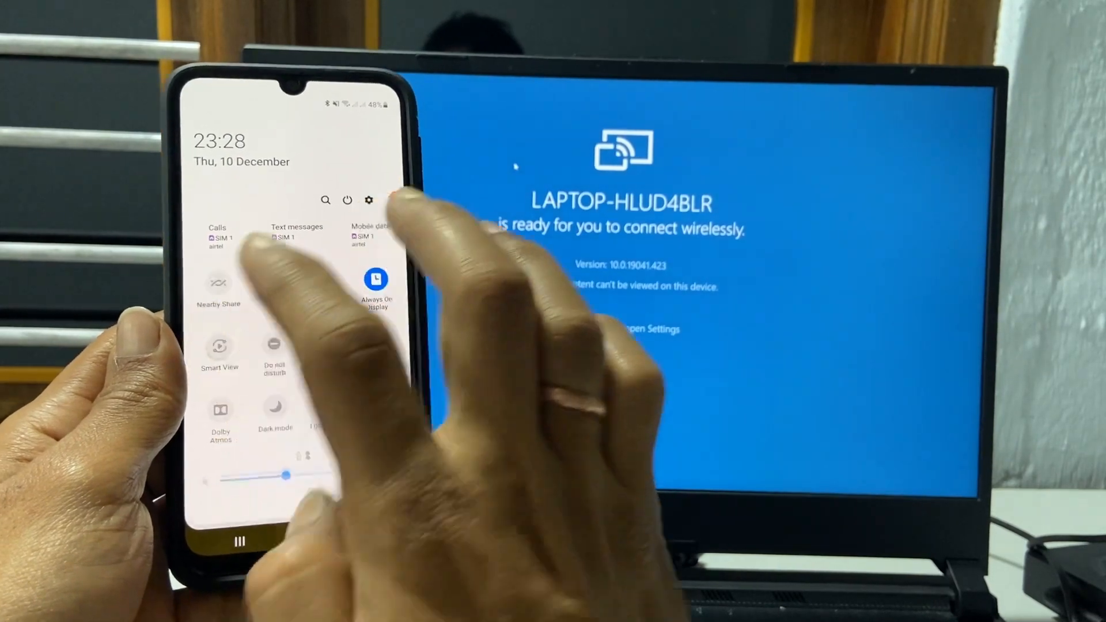
# Cast the phone via Smart View to LAPTOP-HLUD4BLR, confirming with Start now
pyautogui.click(219, 351)
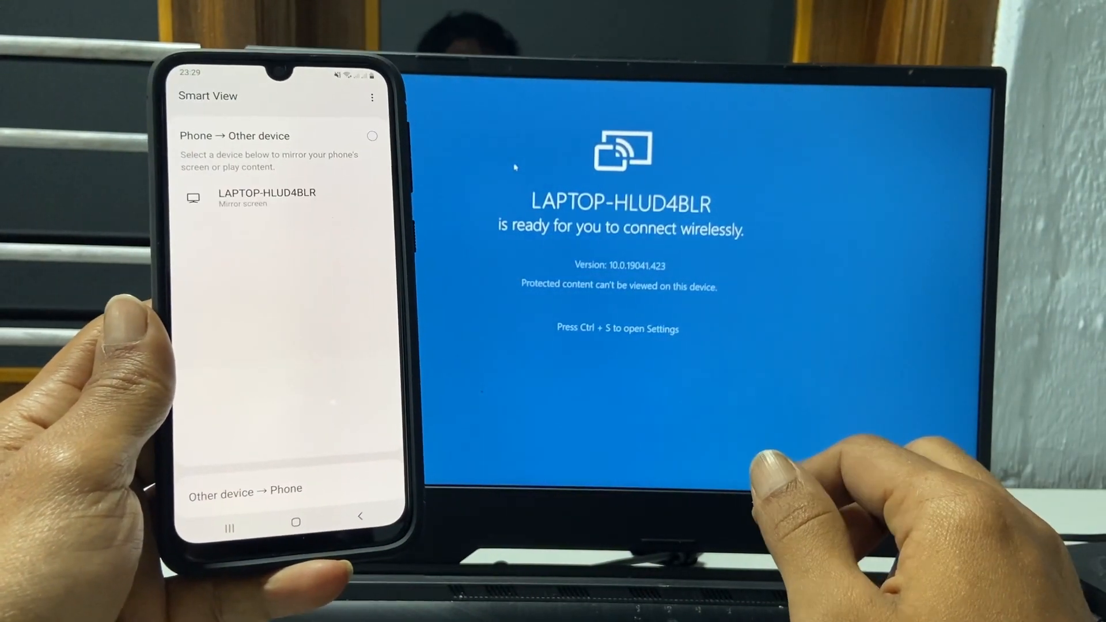
pyautogui.click(267, 197)
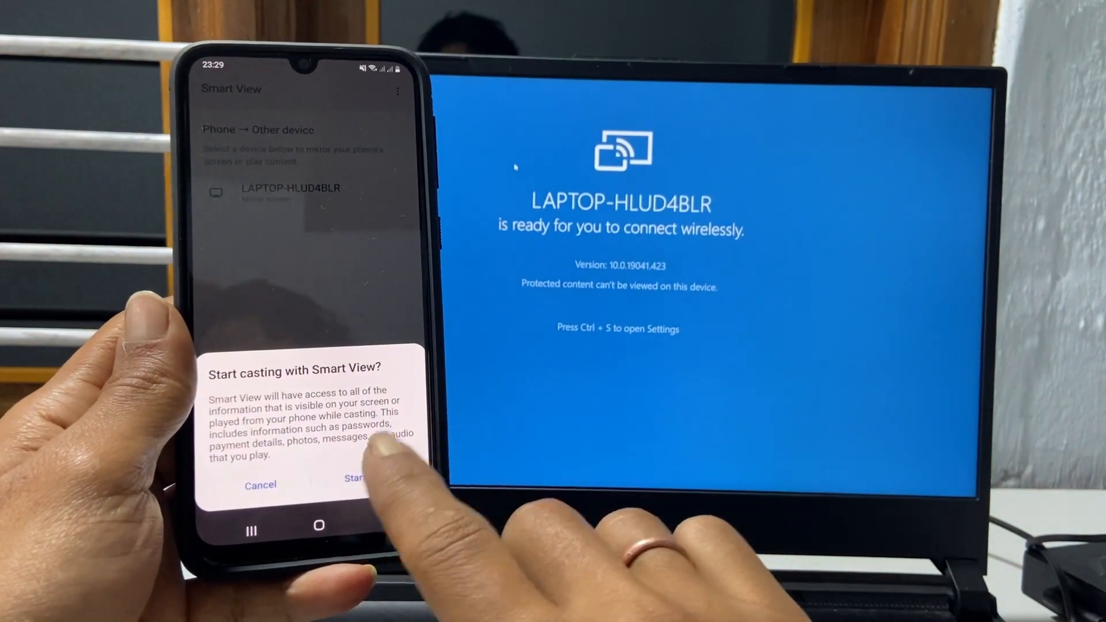
pyautogui.click(359, 478)
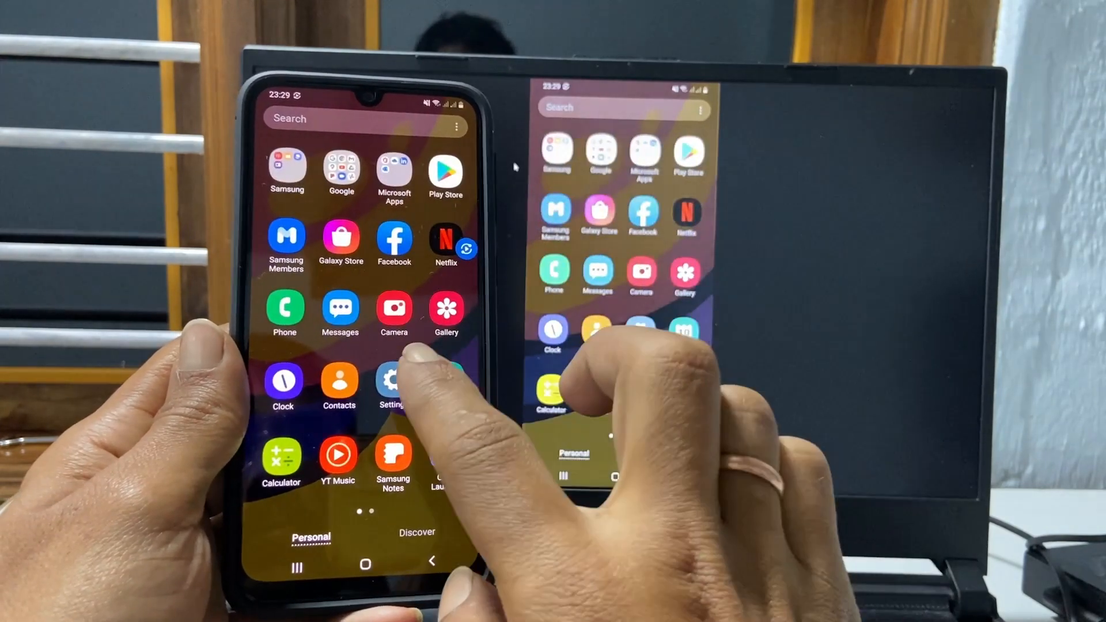
# Open the phone's Settings app, then Smart View's 'Phone aspect ratio' options
pyautogui.click(393, 386)
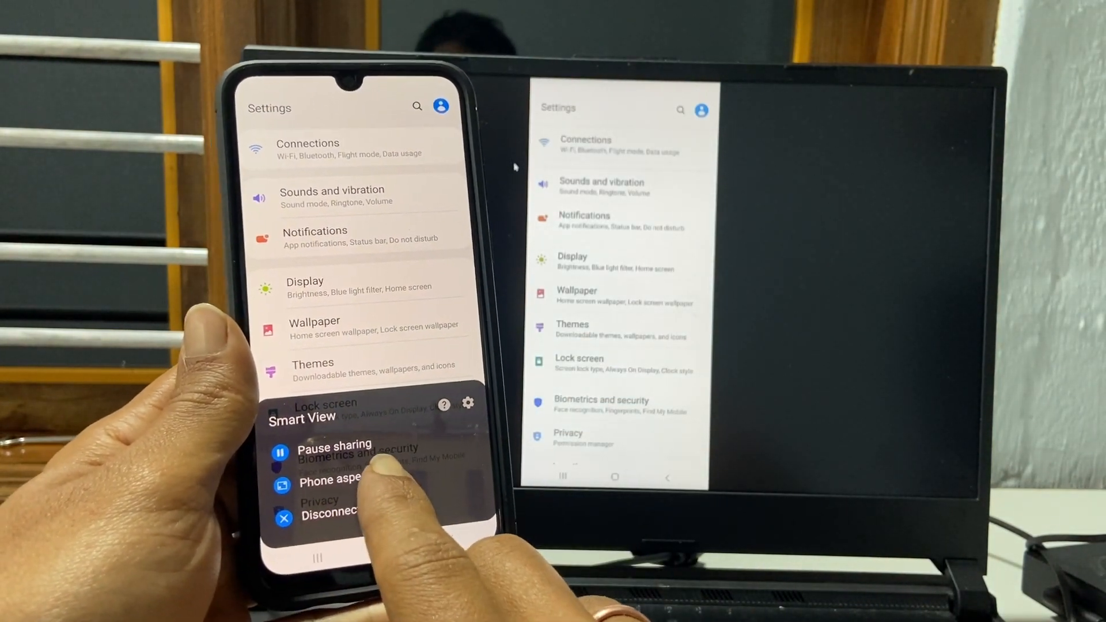
pyautogui.click(332, 482)
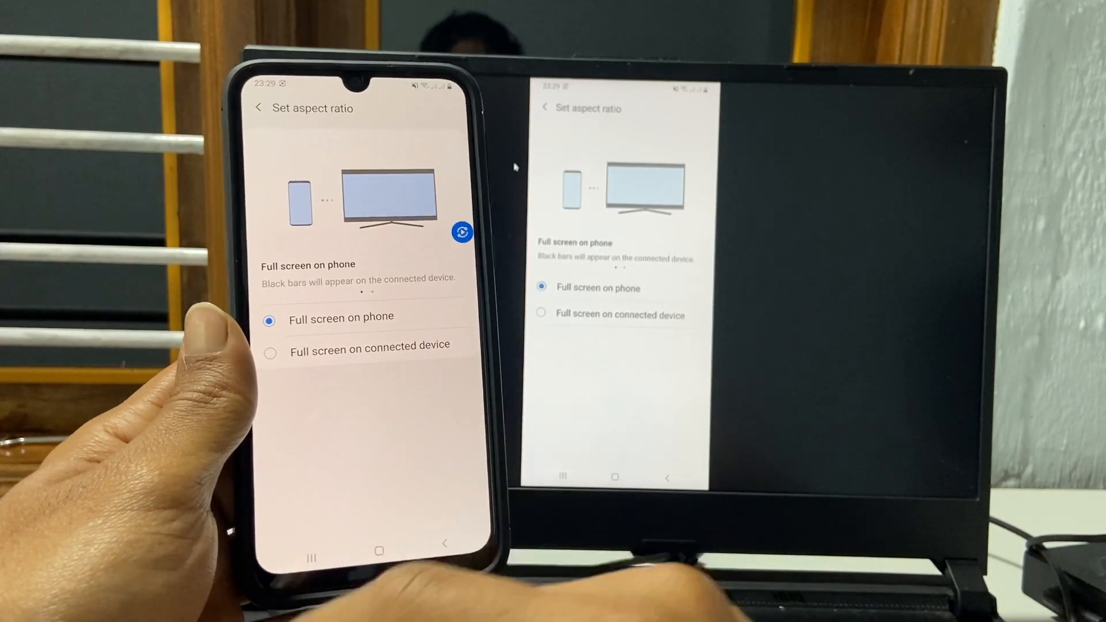